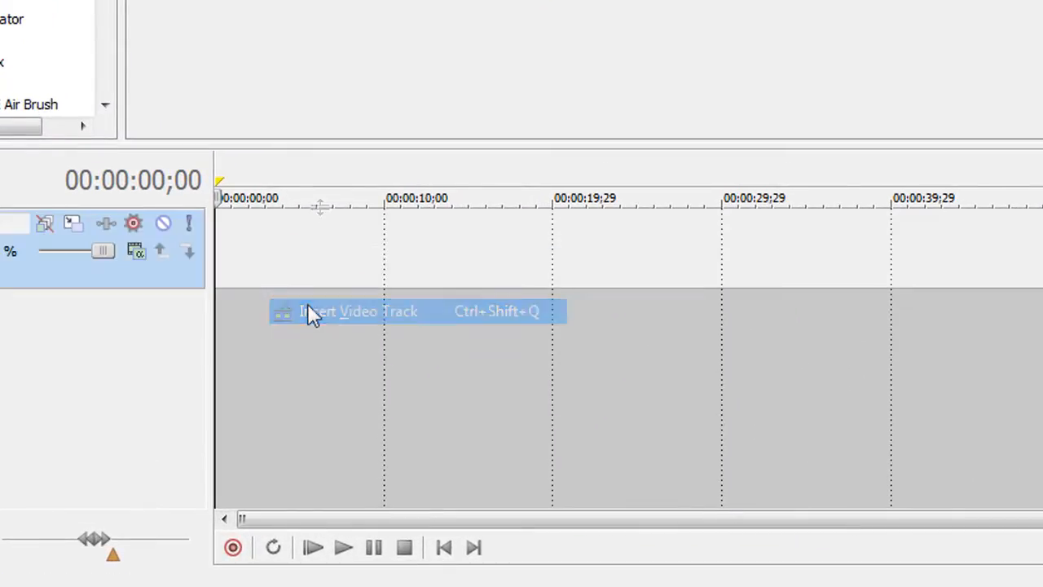
# - Insert a new video track holding the Windows 7 Guide desktop clip
pyautogui.click(357, 311)
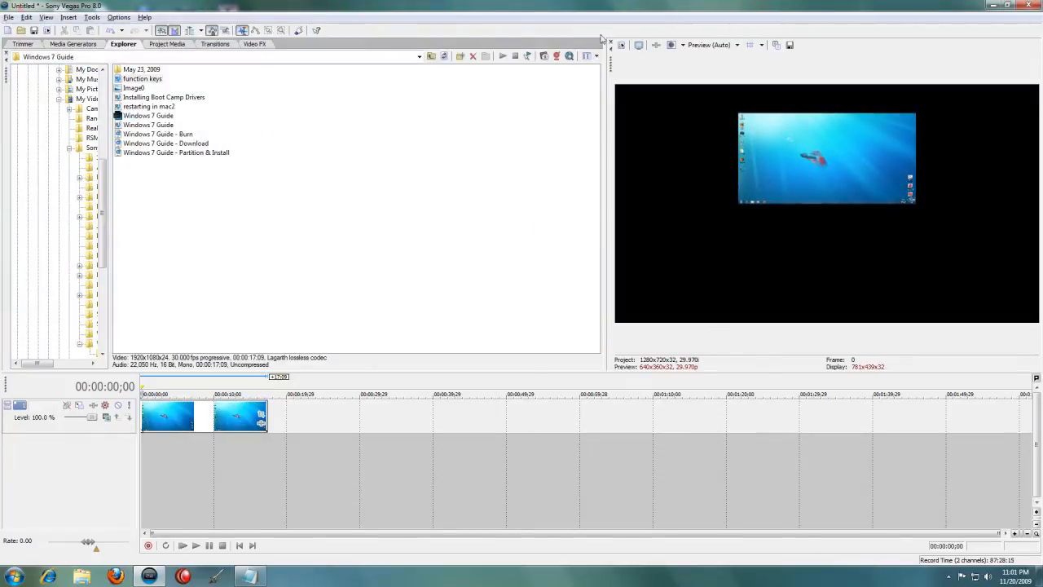
# - Duplicate the Windows 7 desktop track into a second identical track
pyautogui.rightClick(281, 424)
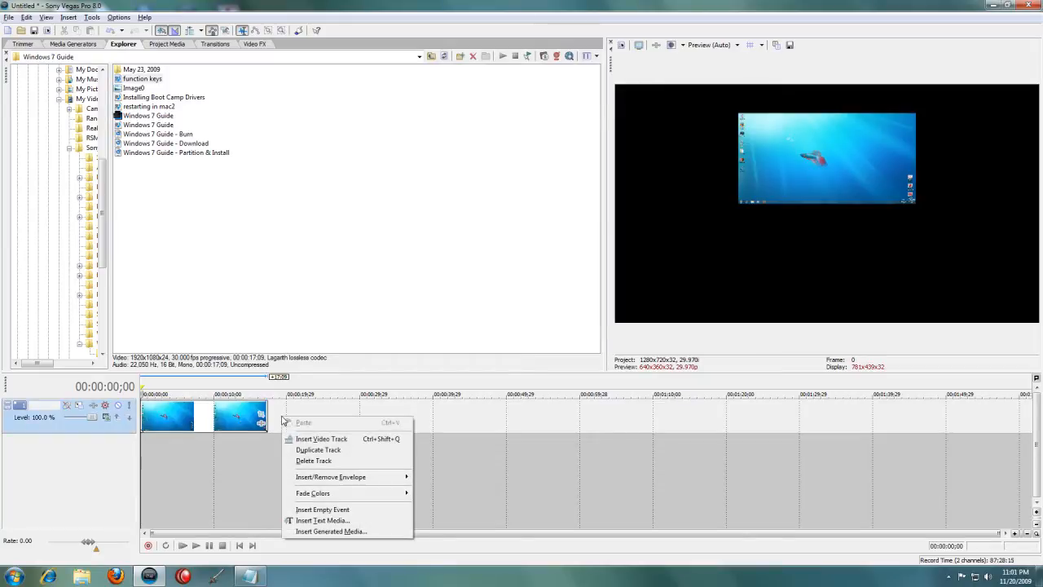
pyautogui.moveTo(317, 449)
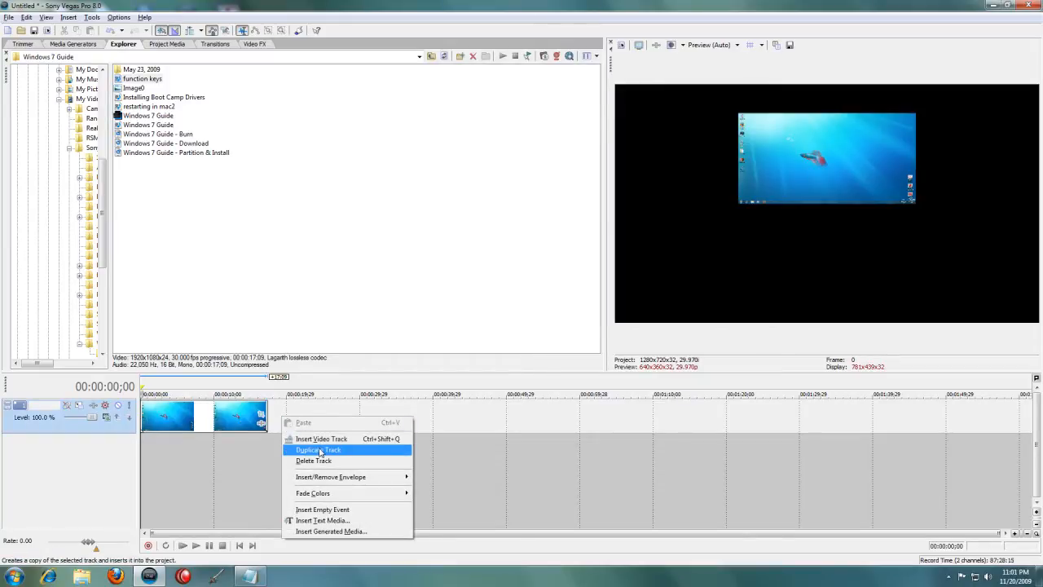
pyautogui.click(317, 450)
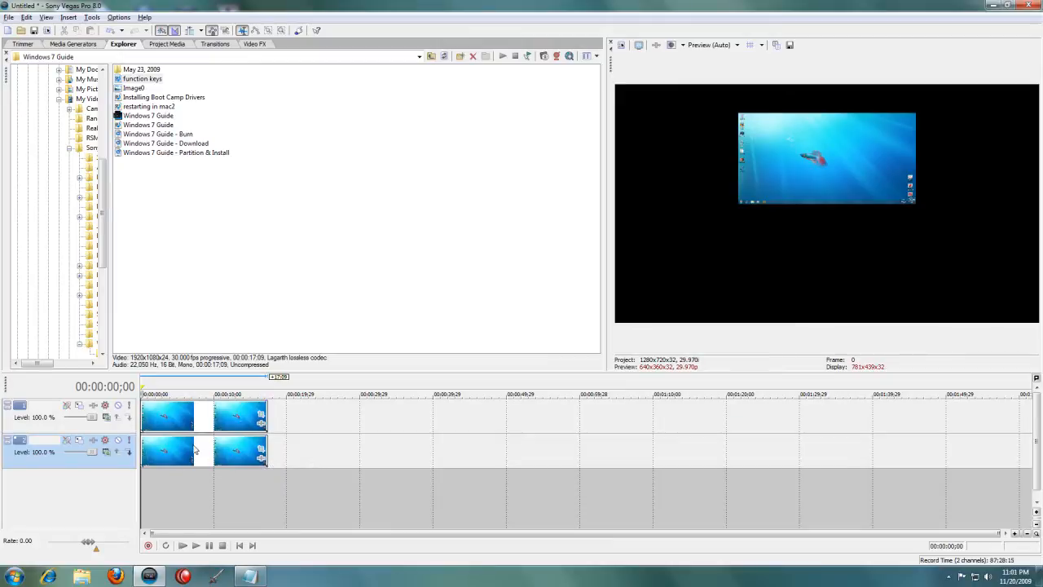
pyautogui.moveTo(261, 452)
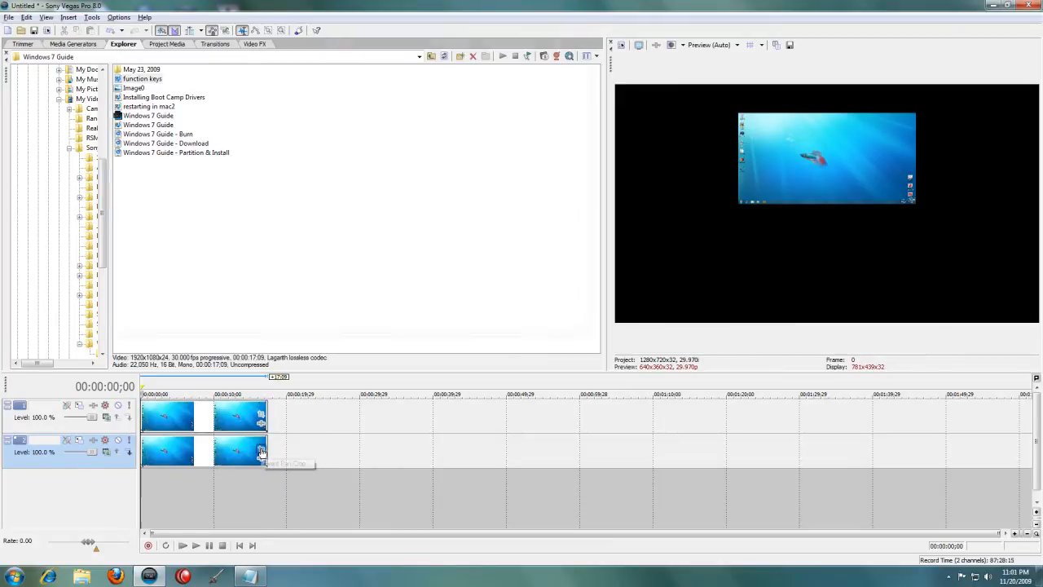
# - Flip the duplicate track's clip vertically in Event Pan/Crop
pyautogui.click(260, 451)
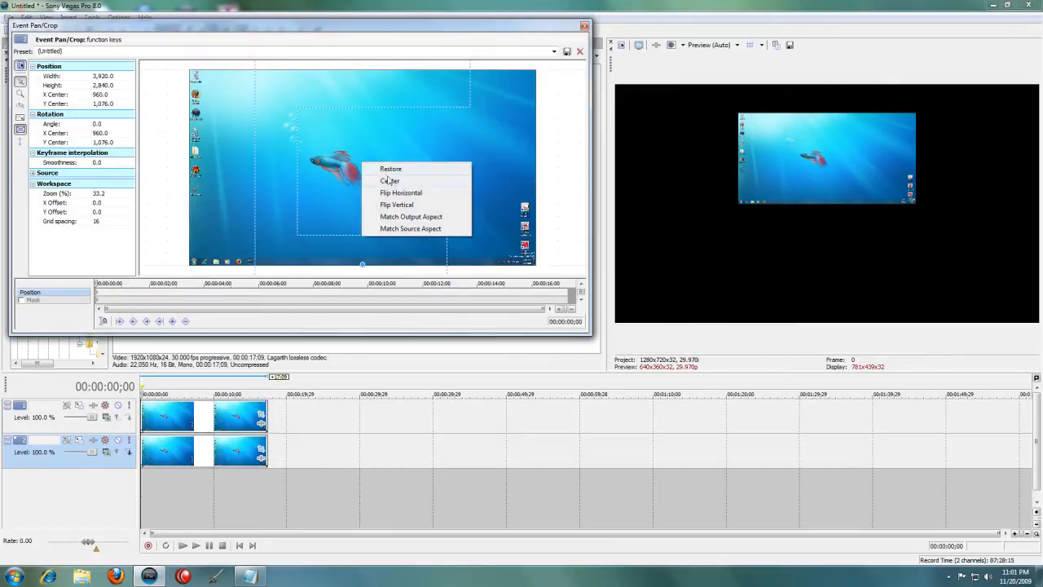
pyautogui.moveTo(396, 204)
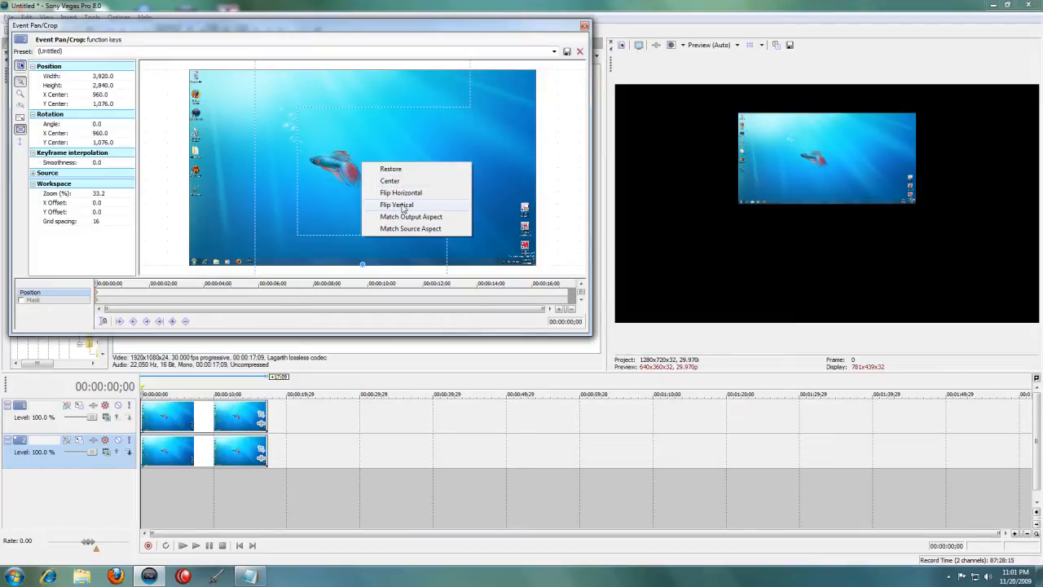
pyautogui.click(395, 204)
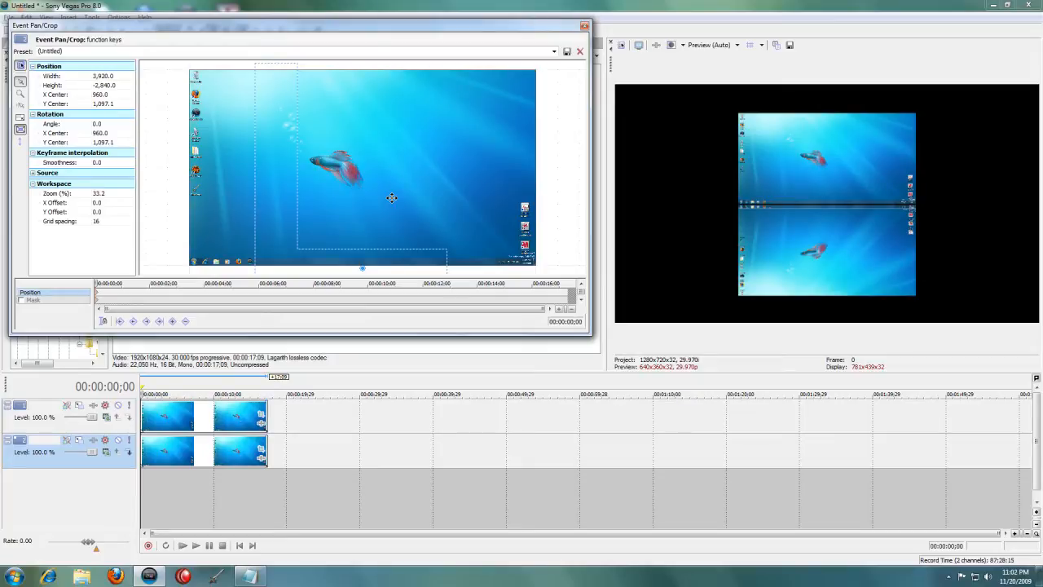
pyautogui.moveTo(622, 10)
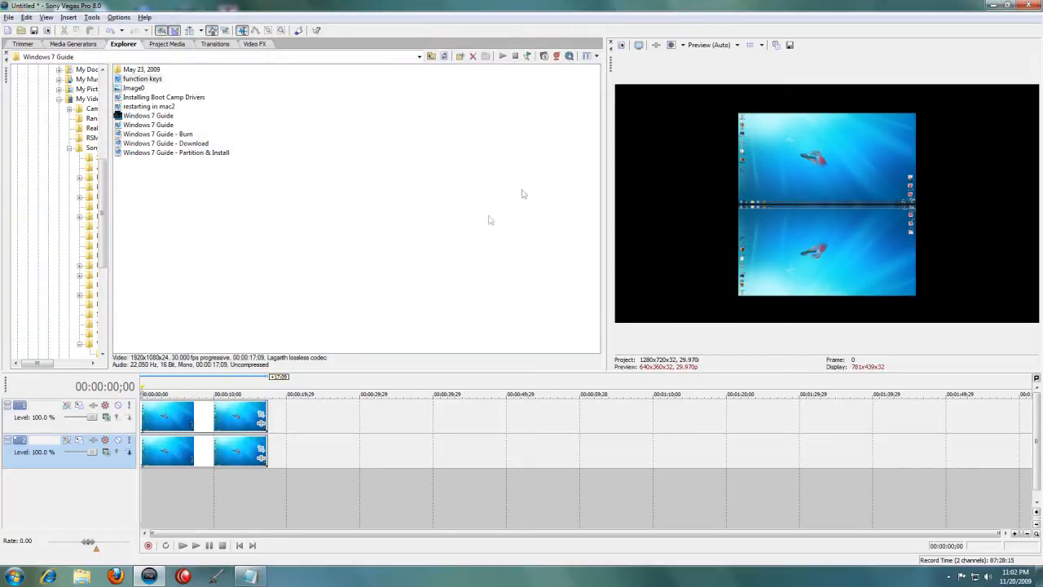
# - Lower the flipped copy's opacity in two passes so the reflection looks faded
pyautogui.moveTo(202, 440); pyautogui.dragTo(202, 446)
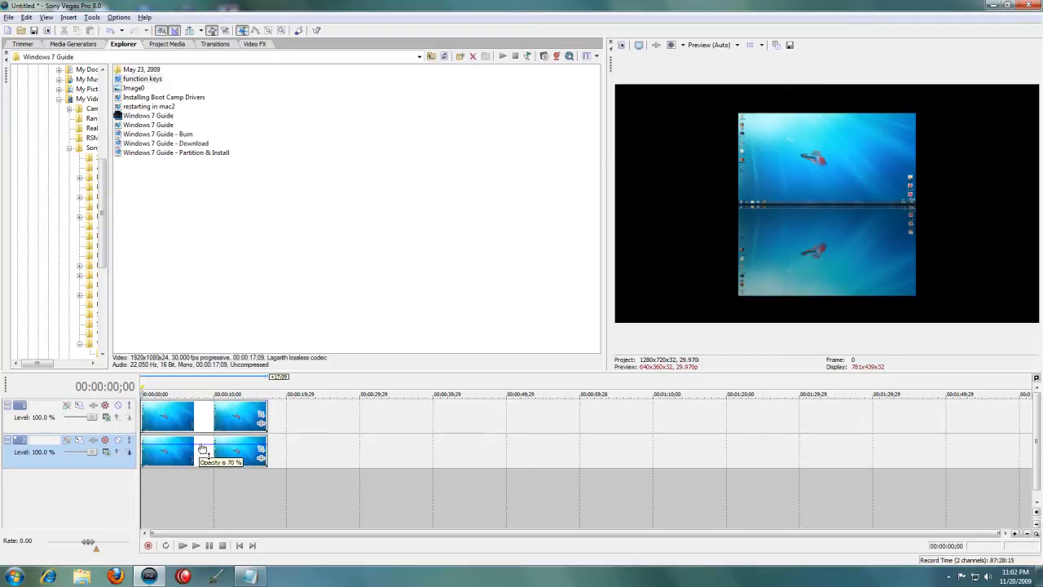
pyautogui.moveTo(202, 446); pyautogui.dragTo(202, 455)
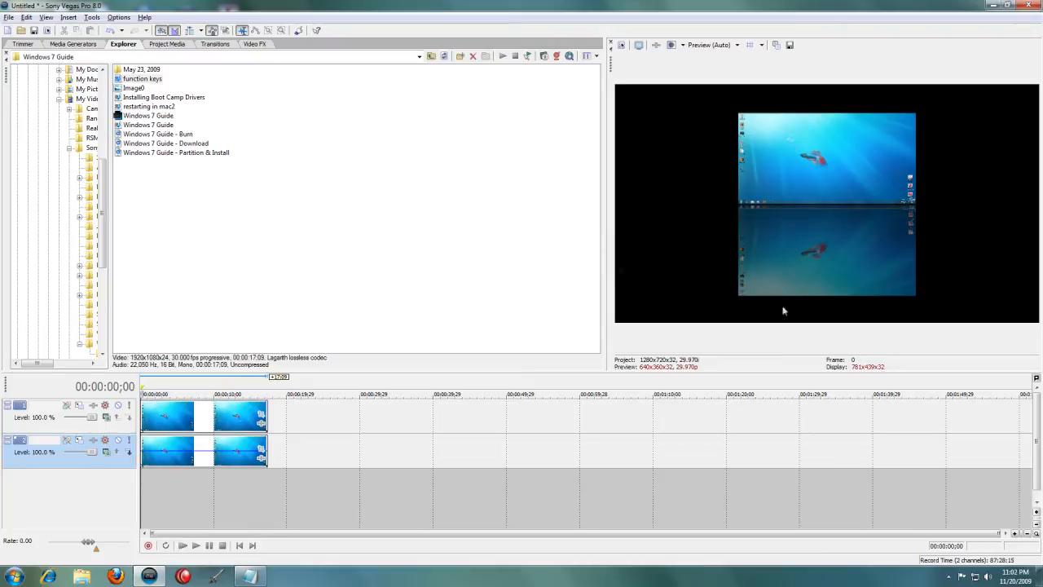
pyautogui.moveTo(862, 272)
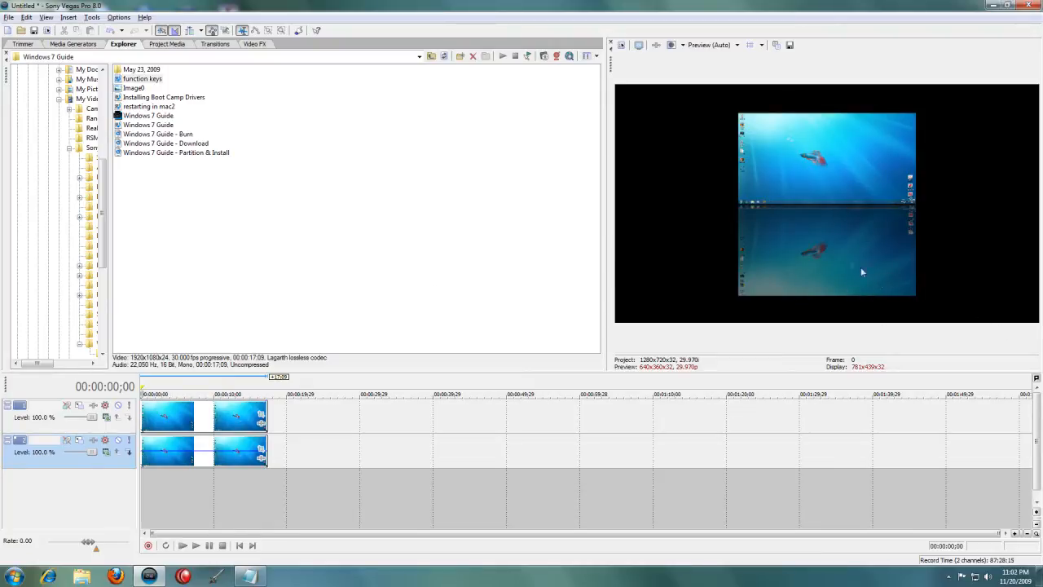
pyautogui.moveTo(884, 275)
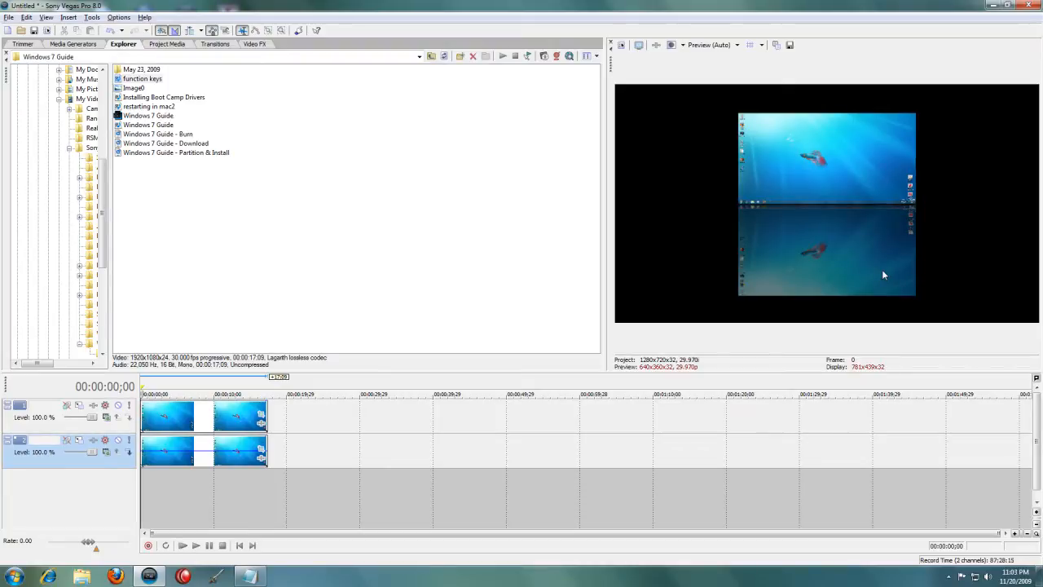
pyautogui.moveTo(894, 287)
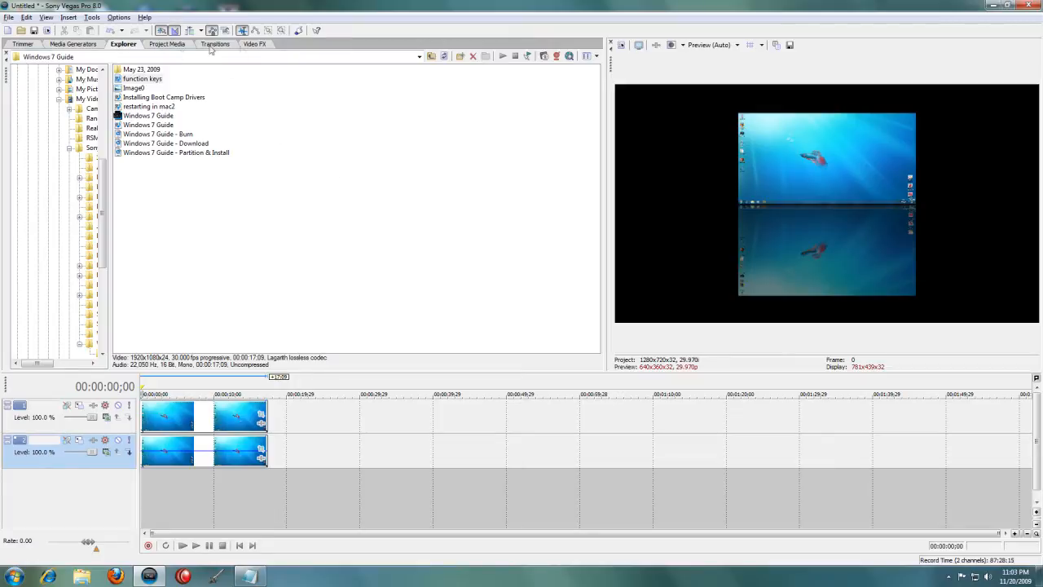
# - Apply Cookie Cutter to the reflection clip with a Rectangle shape
pyautogui.click(254, 44)
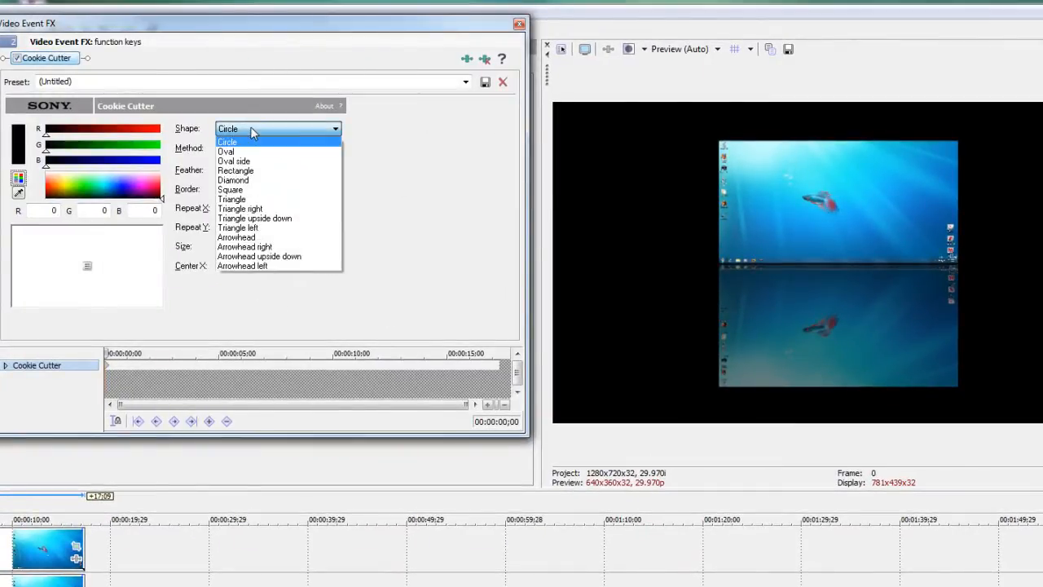
pyautogui.moveTo(236, 172)
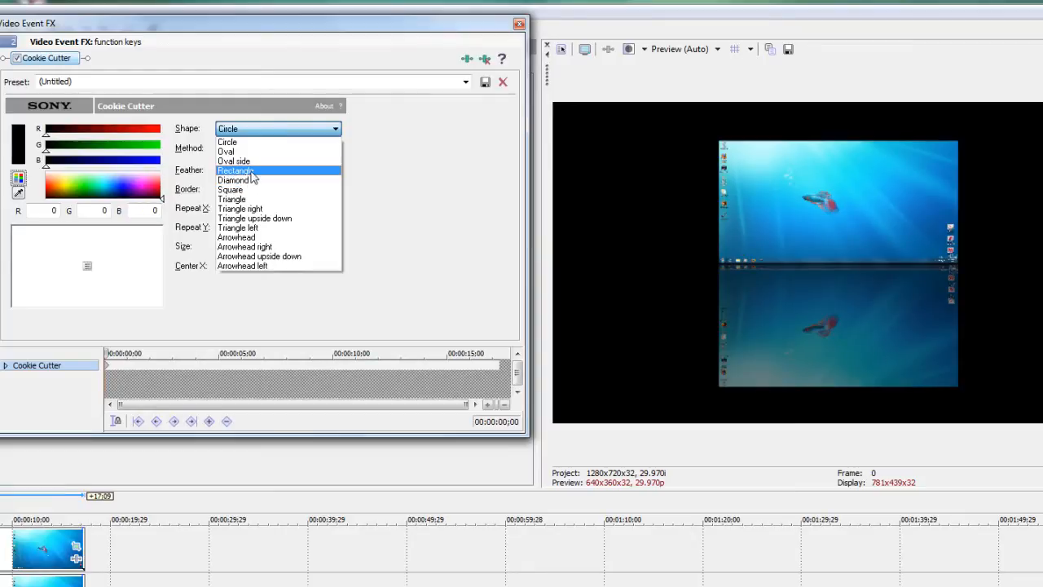
pyautogui.click(235, 170)
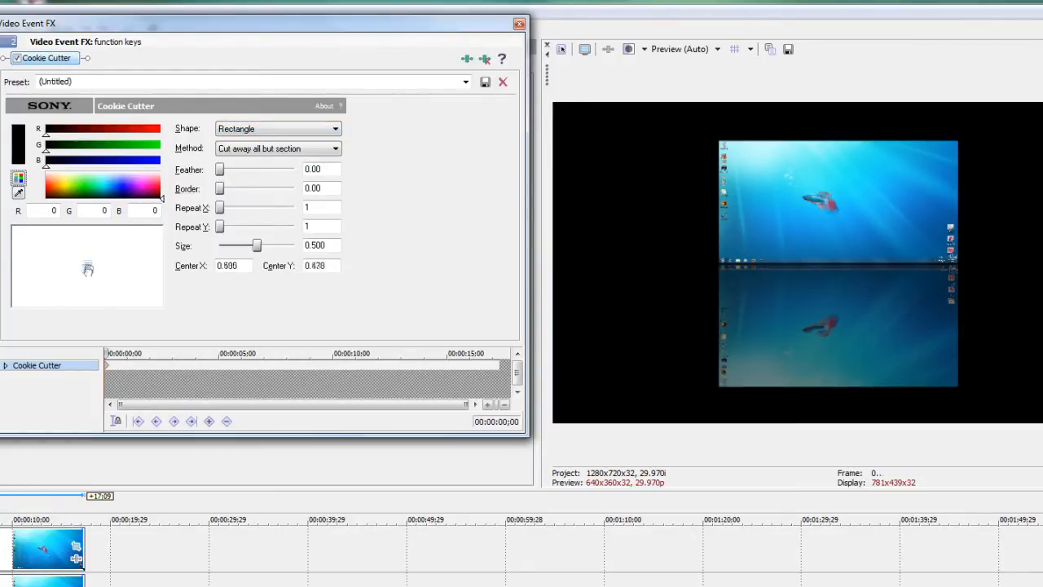
# - Enlarge the Cookie Cutter rectangle, feather its edges to about 1.86, and shift the centre upward
pyautogui.moveTo(257, 245); pyautogui.dragTo(268, 245)
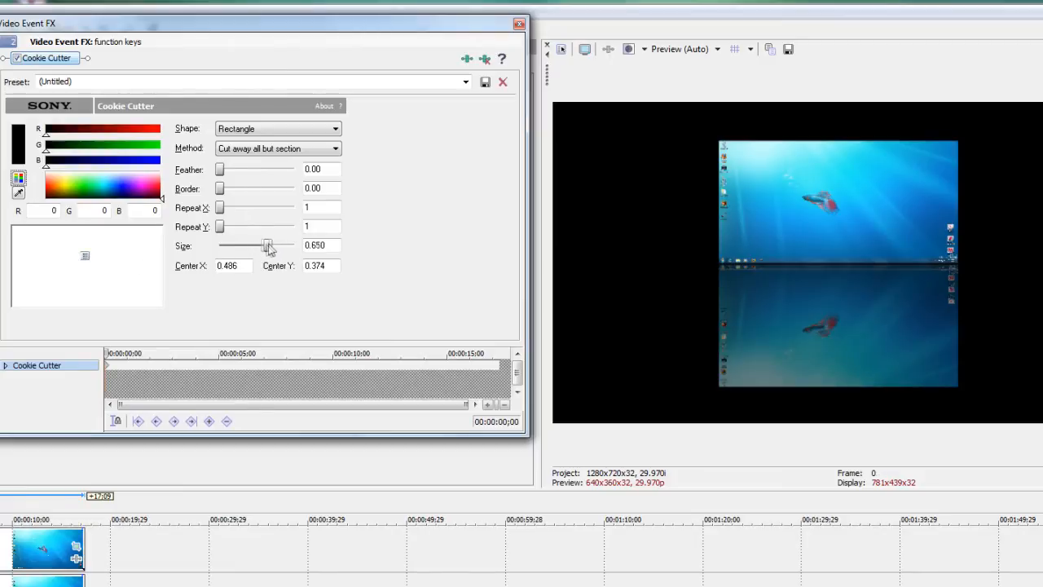
pyautogui.moveTo(267, 245); pyautogui.dragTo(279, 245)
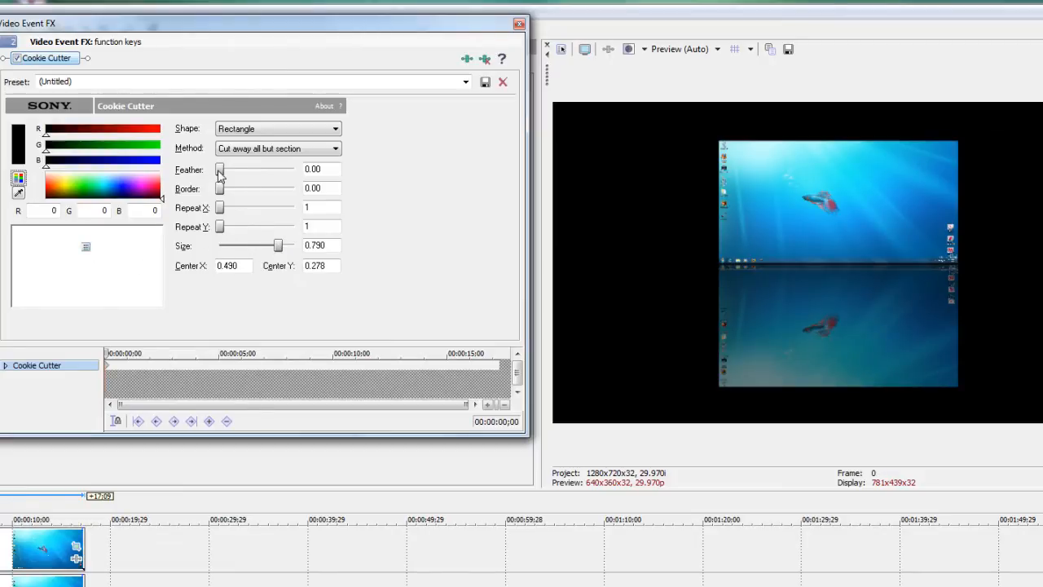
pyautogui.moveTo(218, 170); pyautogui.dragTo(251, 169)
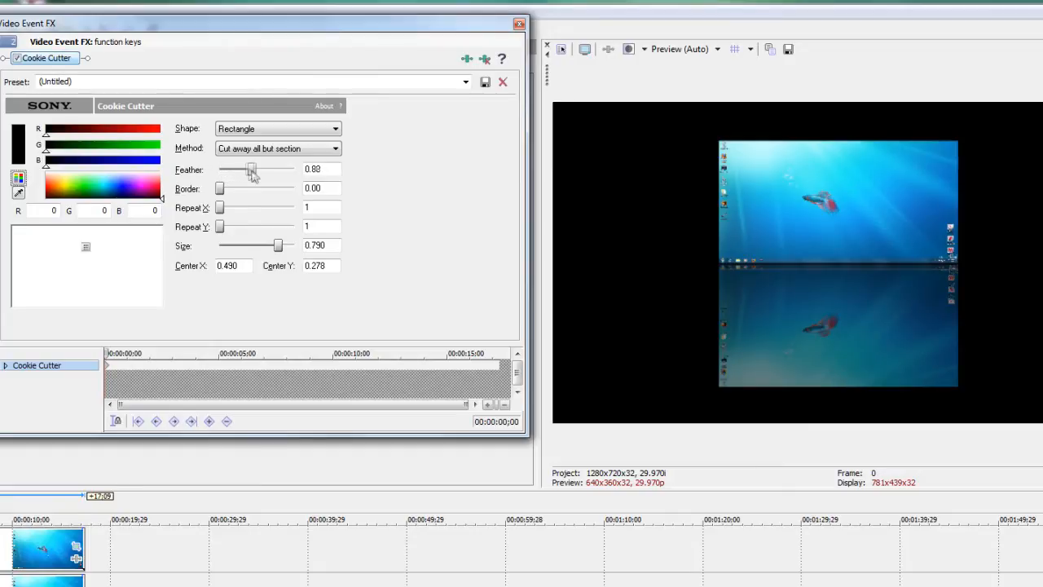
pyautogui.moveTo(251, 169); pyautogui.dragTo(291, 169)
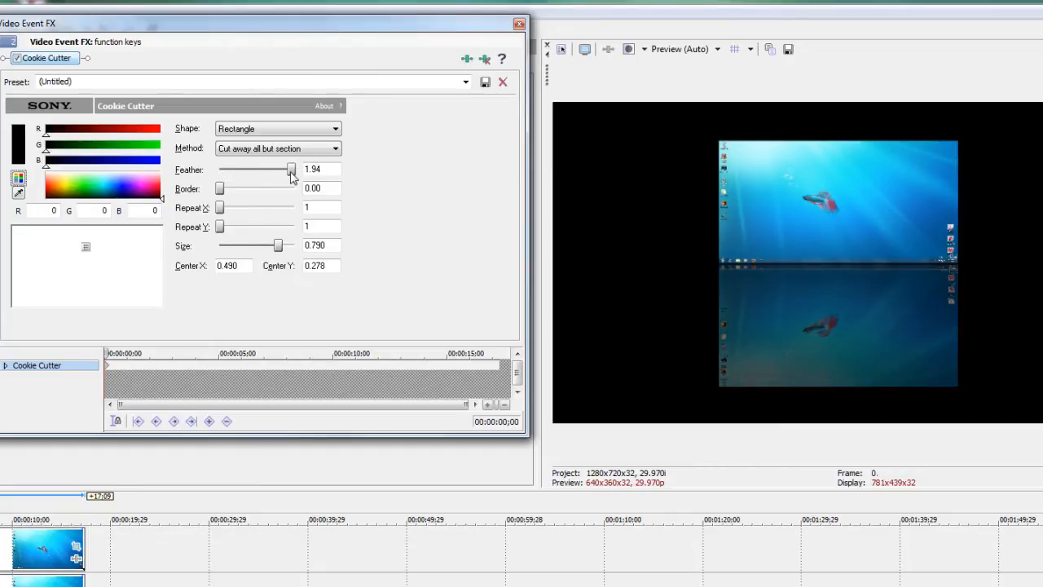
pyautogui.moveTo(292, 168); pyautogui.dragTo(287, 169)
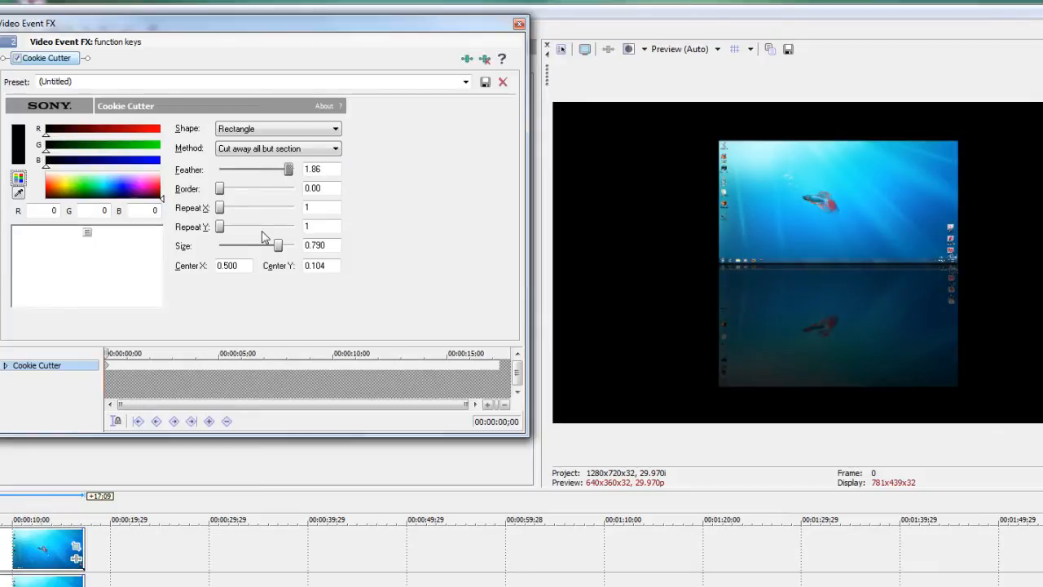
# - Fine-tune the cut-out size to about 0.72 so the reflection fades properly
pyautogui.moveTo(278, 245); pyautogui.dragTo(270, 245)
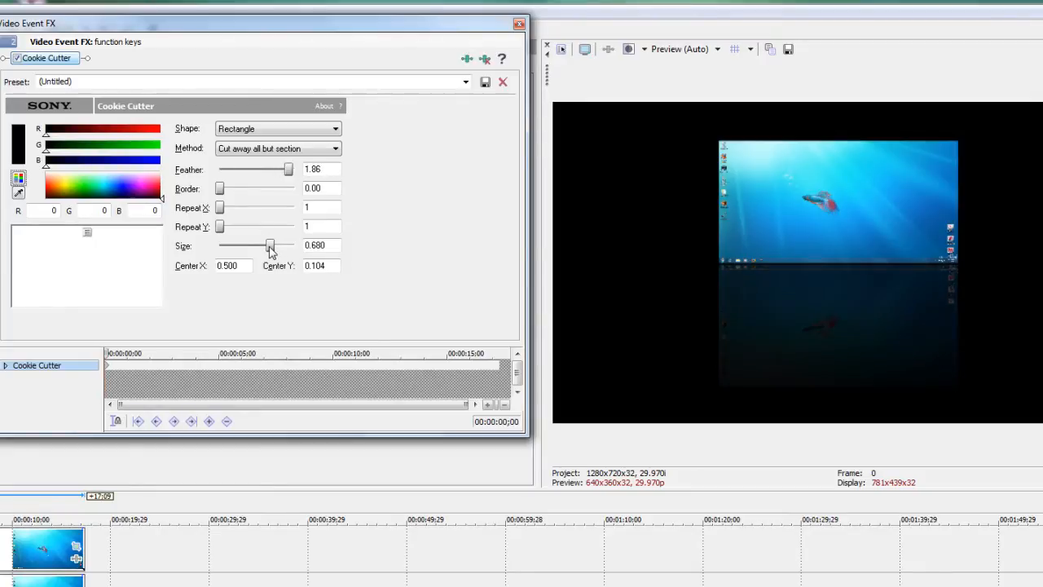
pyautogui.moveTo(267, 245); pyautogui.dragTo(272, 246)
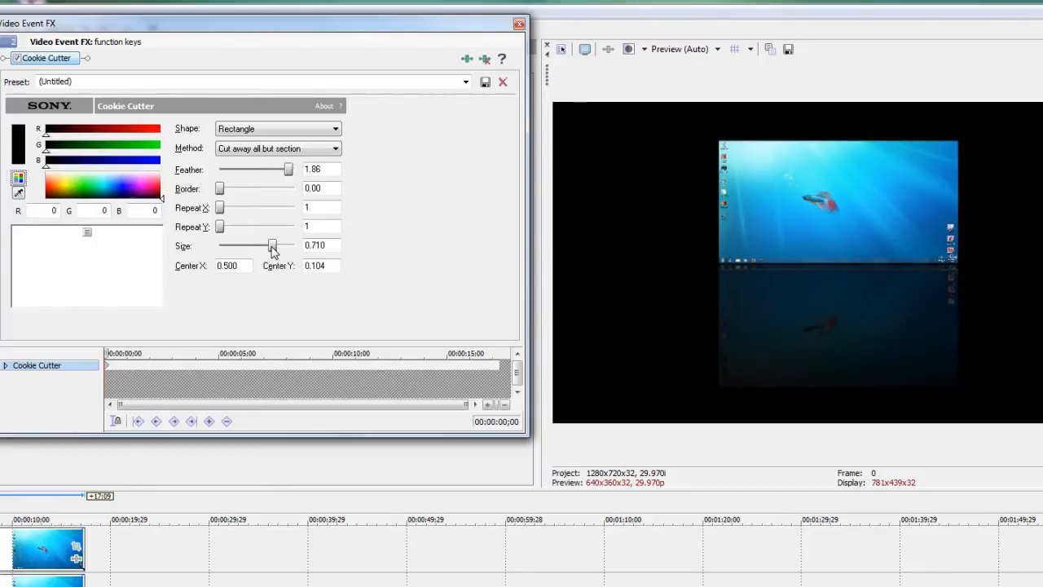
pyautogui.moveTo(271, 245); pyautogui.dragTo(275, 245)
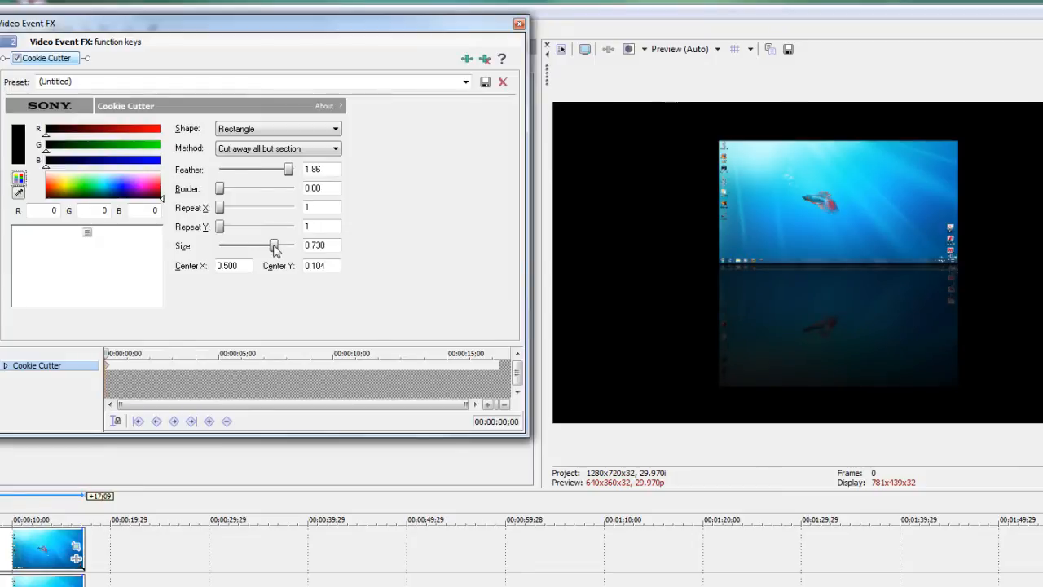
pyautogui.moveTo(275, 246); pyautogui.dragTo(272, 245)
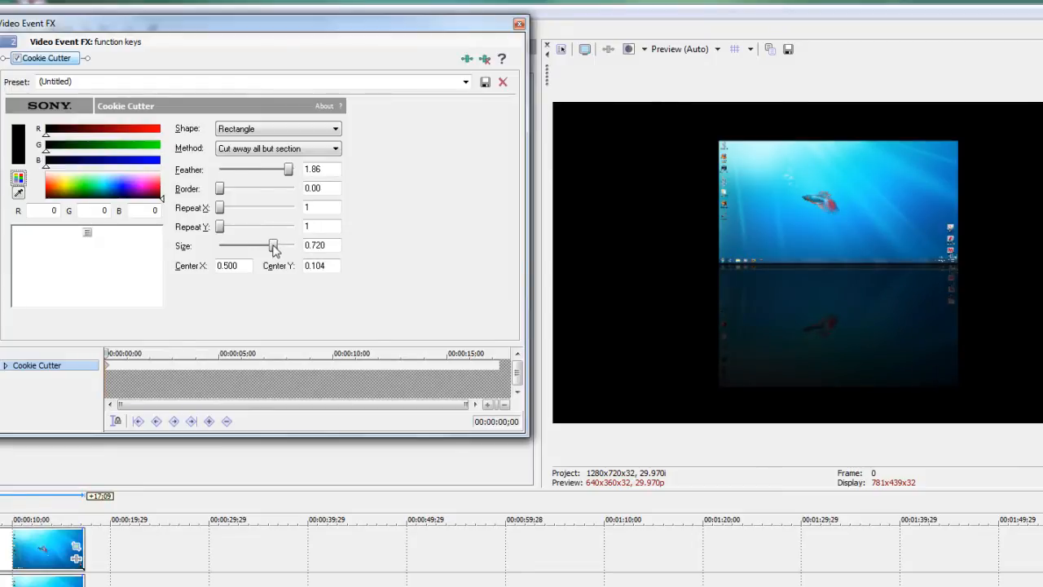
pyautogui.moveTo(273, 245); pyautogui.dragTo(277, 245)
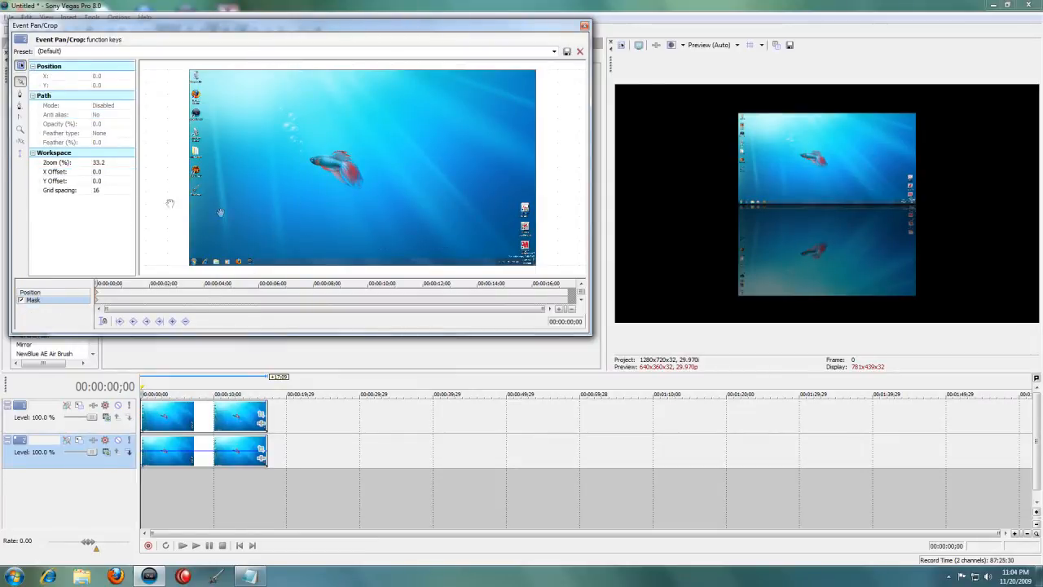
# - Mask the reflection in Pan/Crop with an outward feather of about 43.5%
pyautogui.click(98, 171)
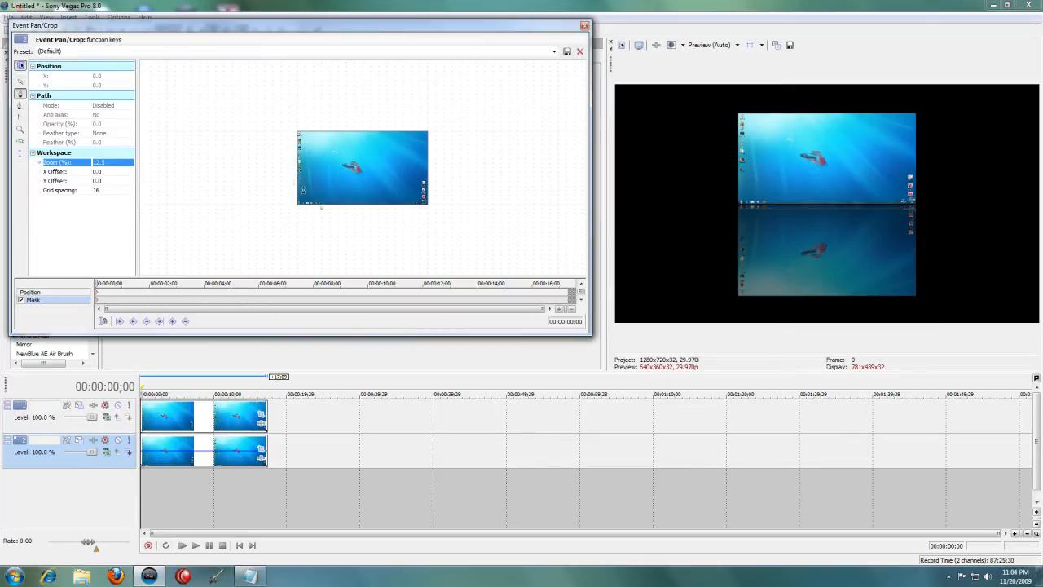
pyautogui.moveTo(265, 175)
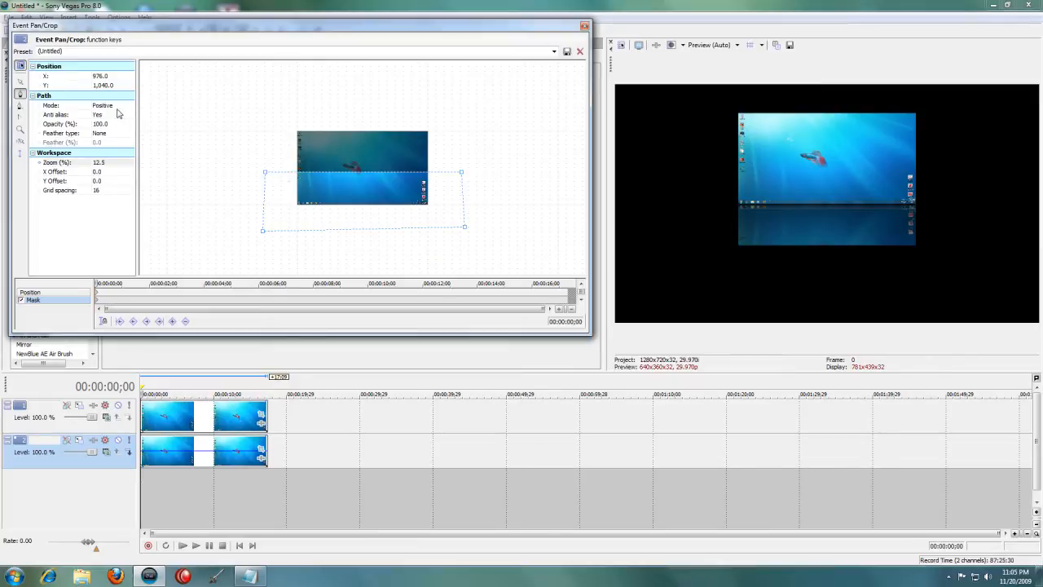
pyautogui.click(128, 133)
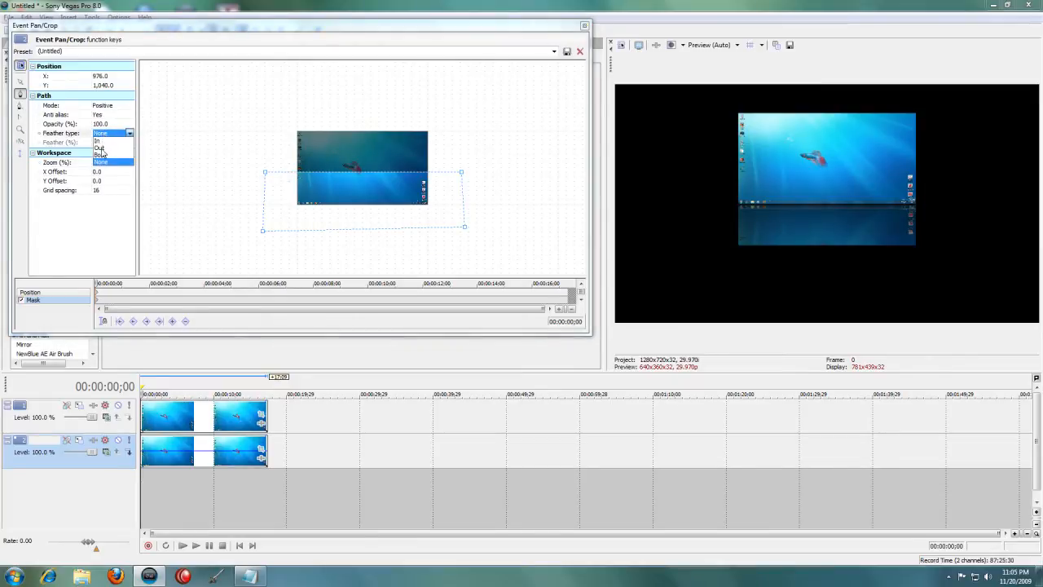
pyautogui.click(100, 148)
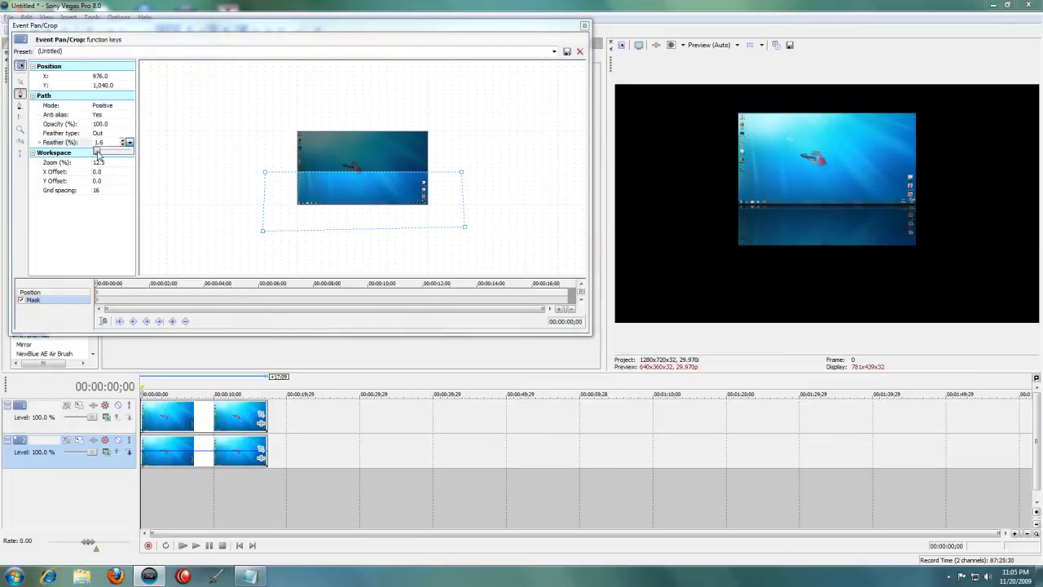
pyautogui.moveTo(95, 152); pyautogui.dragTo(118, 153)
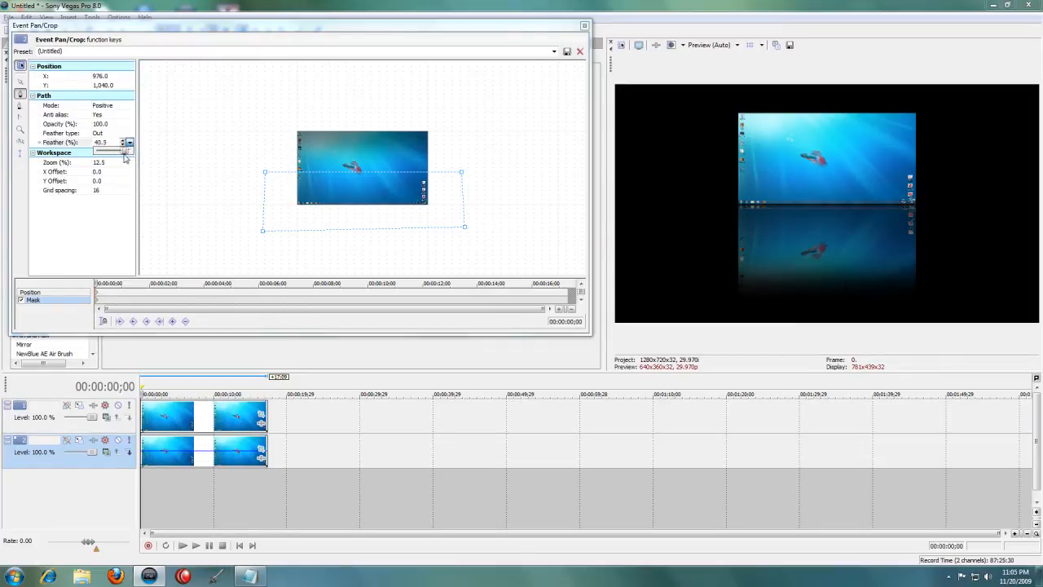
pyautogui.moveTo(123, 151); pyautogui.dragTo(121, 152)
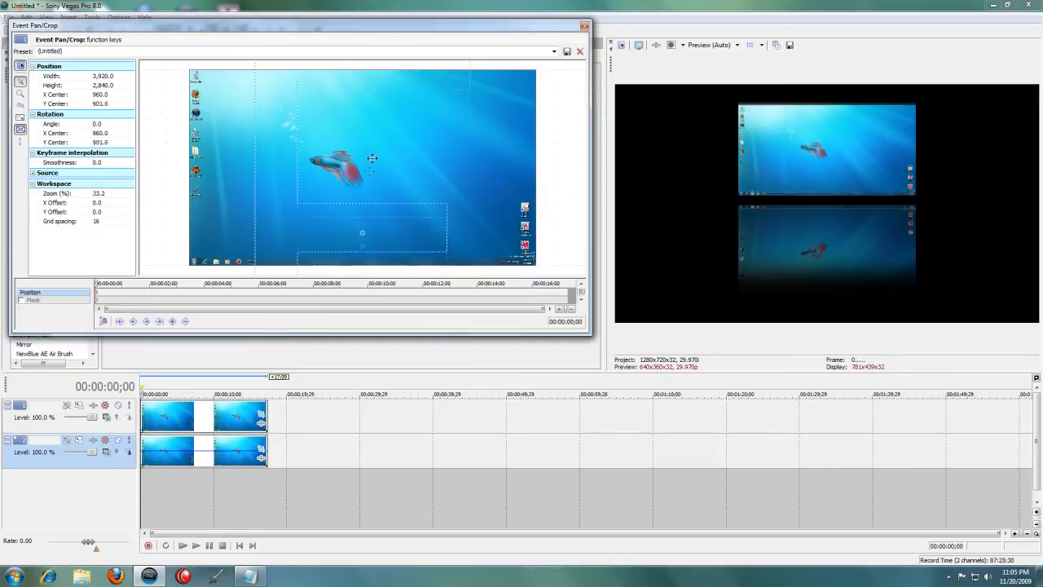
# - Move the reflection up flush against the original desktop and close Pan/Crop
pyautogui.moveTo(372, 158); pyautogui.dragTo(379, 190)
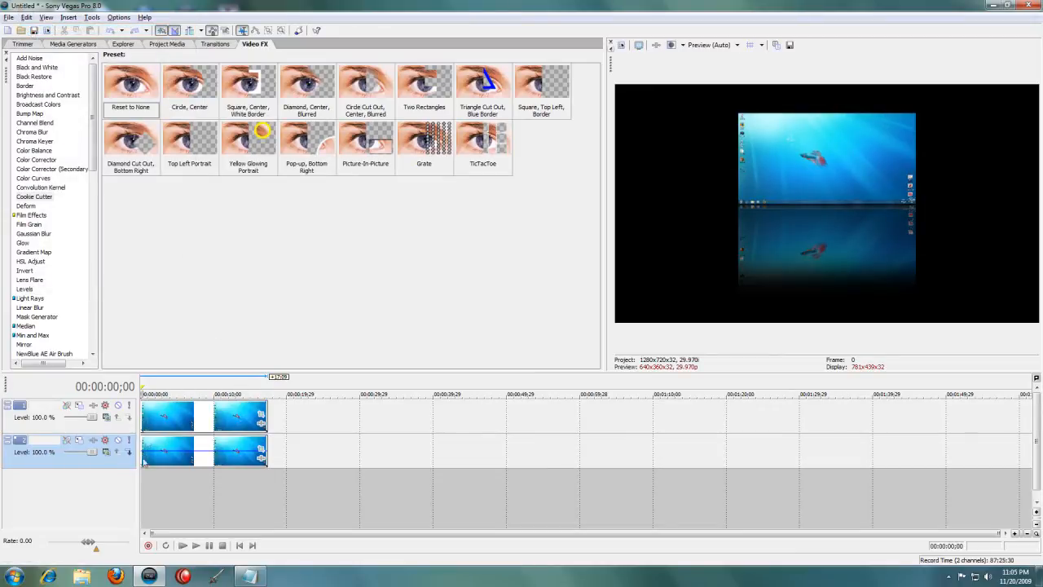
pyautogui.moveTo(208, 420)
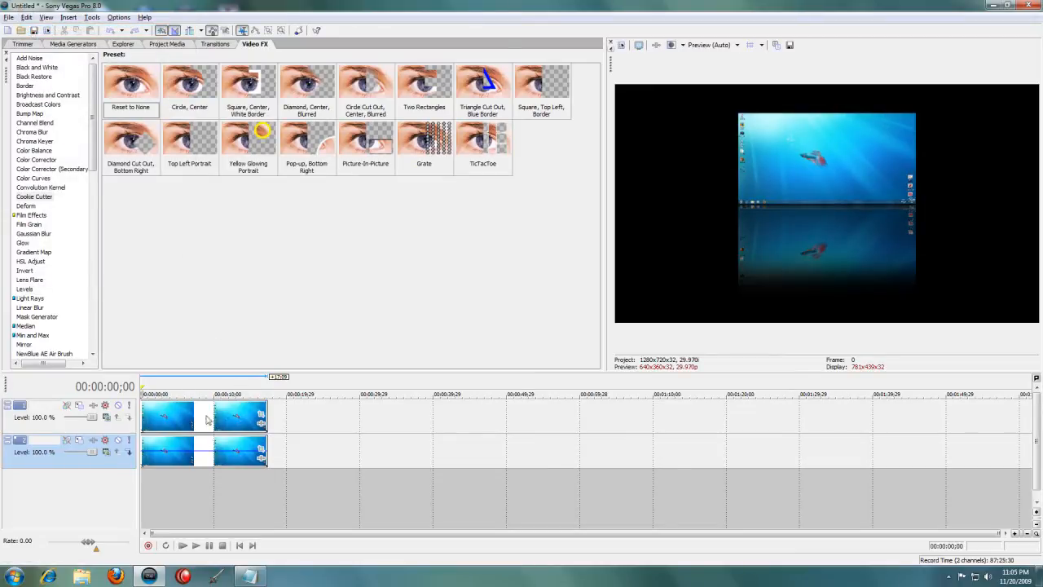
pyautogui.moveTo(129, 452)
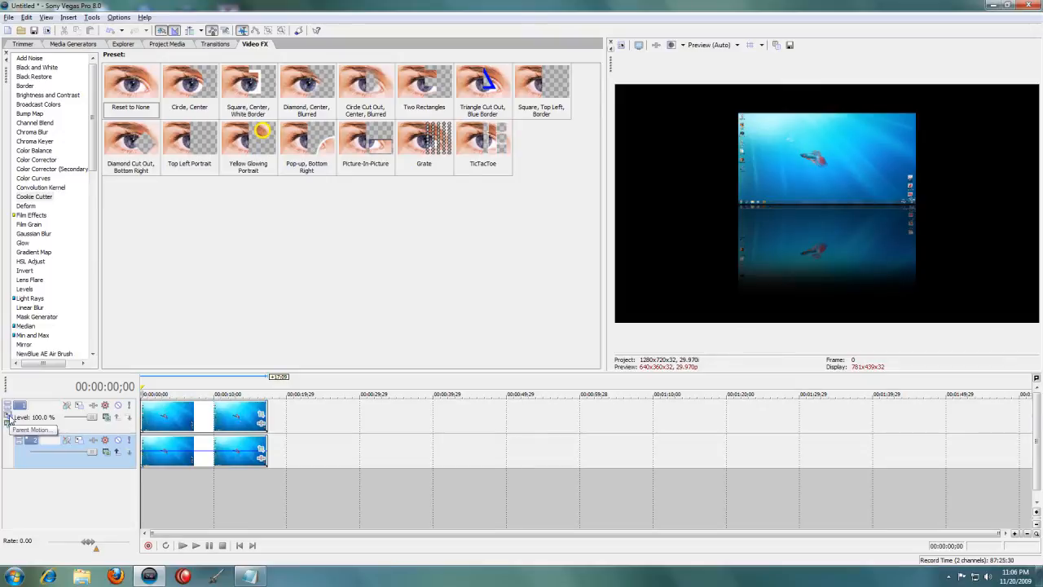
# - Make track 2 a compositing child of Track 1 and close Parent Motion
pyautogui.click(8, 419)
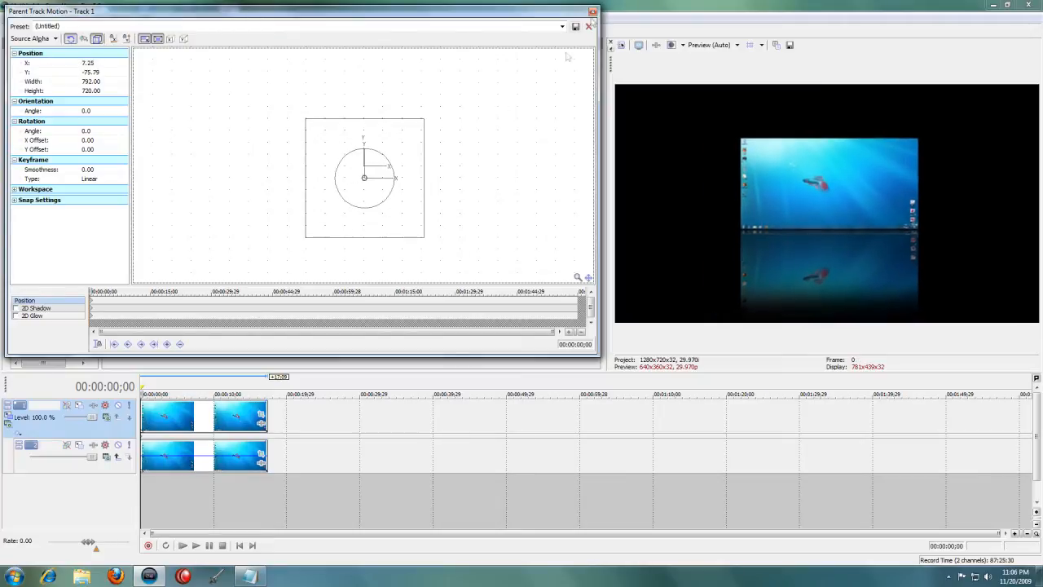
pyautogui.click(591, 25)
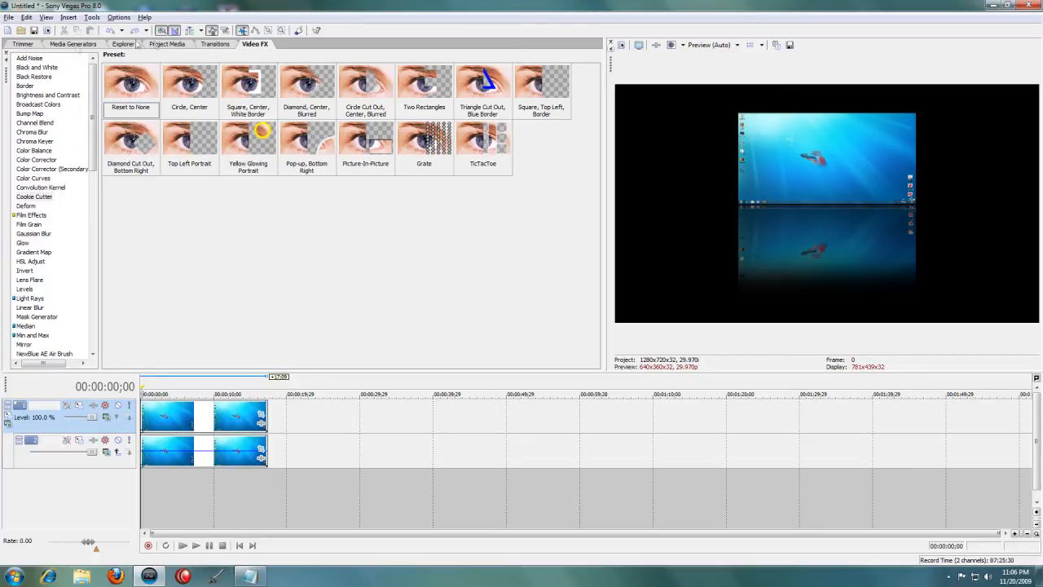
# - Add the Color Gradient Soft-Blue Backdrop preset on a new track and reshape its gradient blend
pyautogui.click(72, 44)
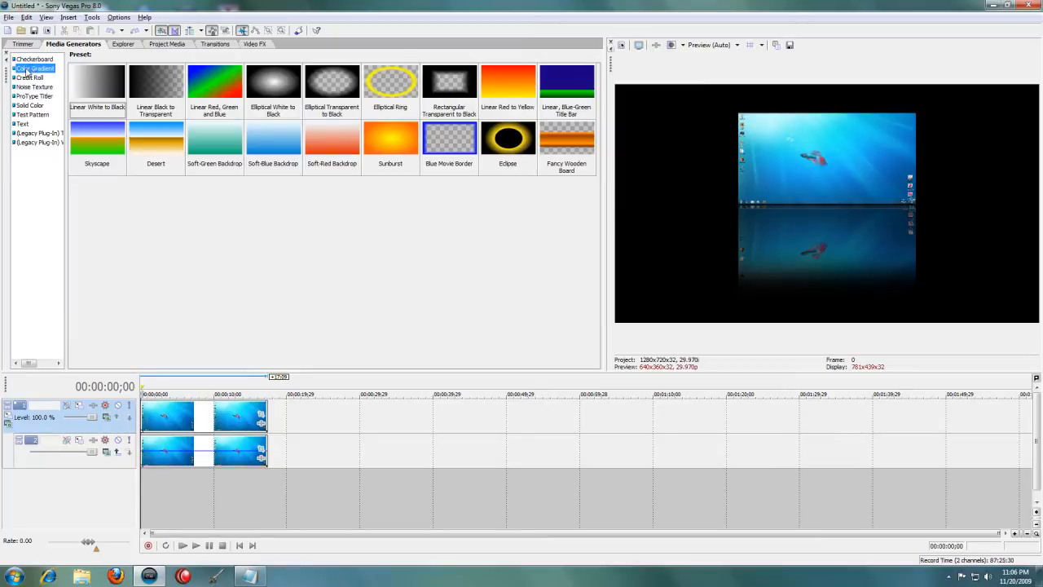
pyautogui.moveTo(235, 138)
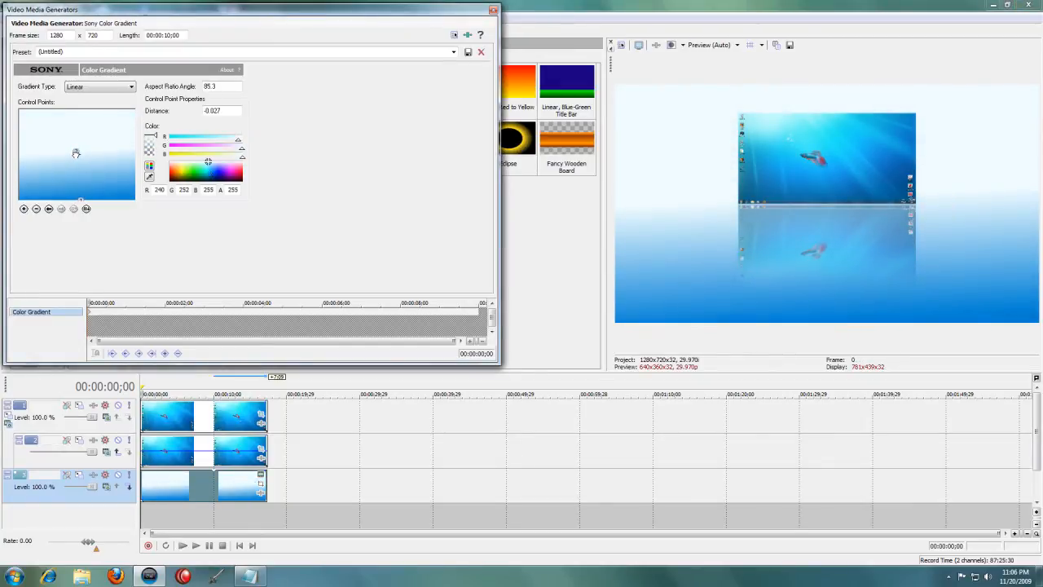
pyautogui.moveTo(75, 154); pyautogui.dragTo(77, 145)
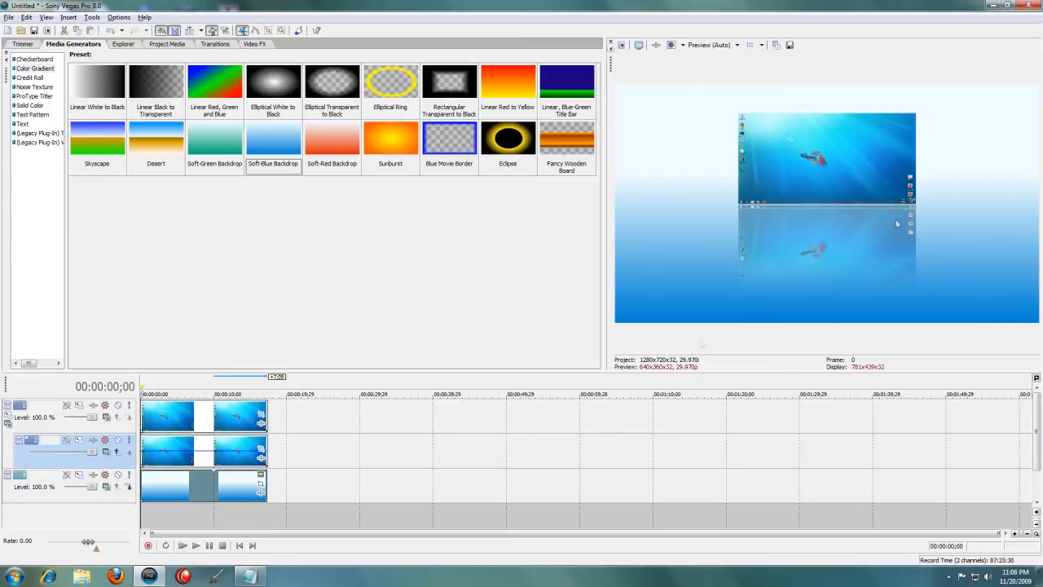
pyautogui.moveTo(876, 244)
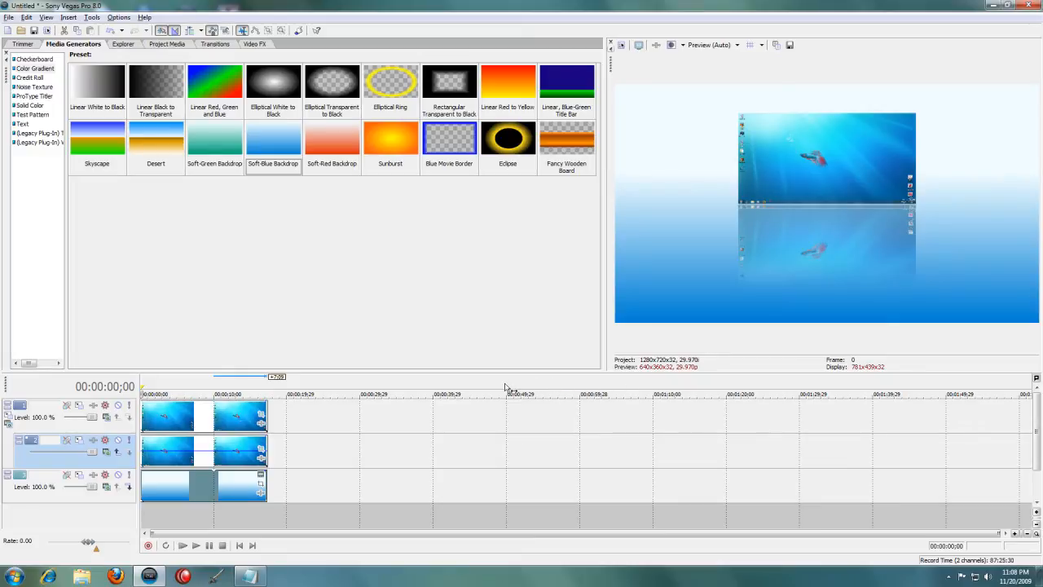
# - Switch Track 1 to 3D Source Alpha, then shift the group to X -152.2 and tilt it
pyautogui.click(8, 427)
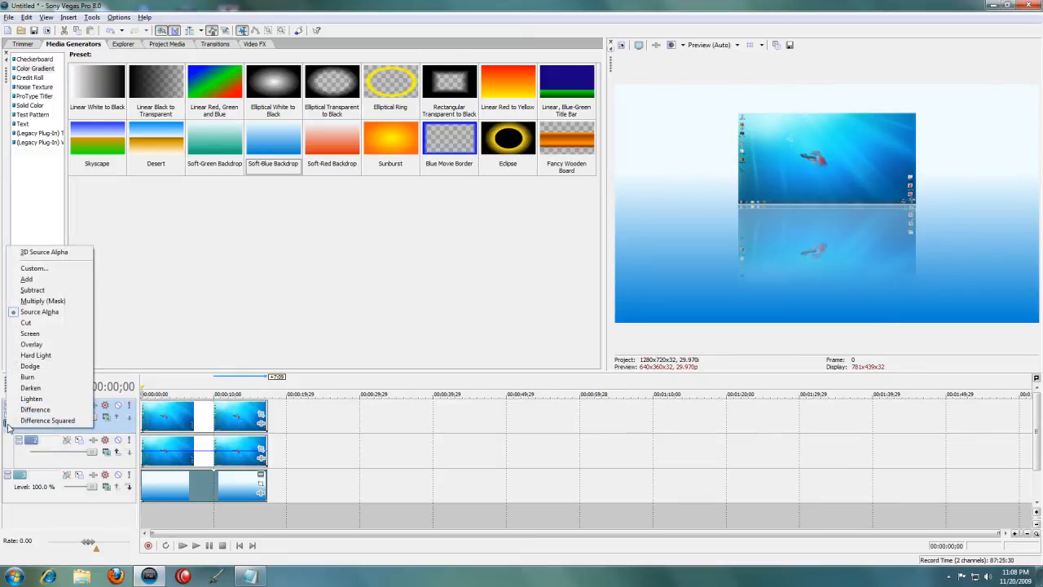
pyautogui.moveTo(44, 252)
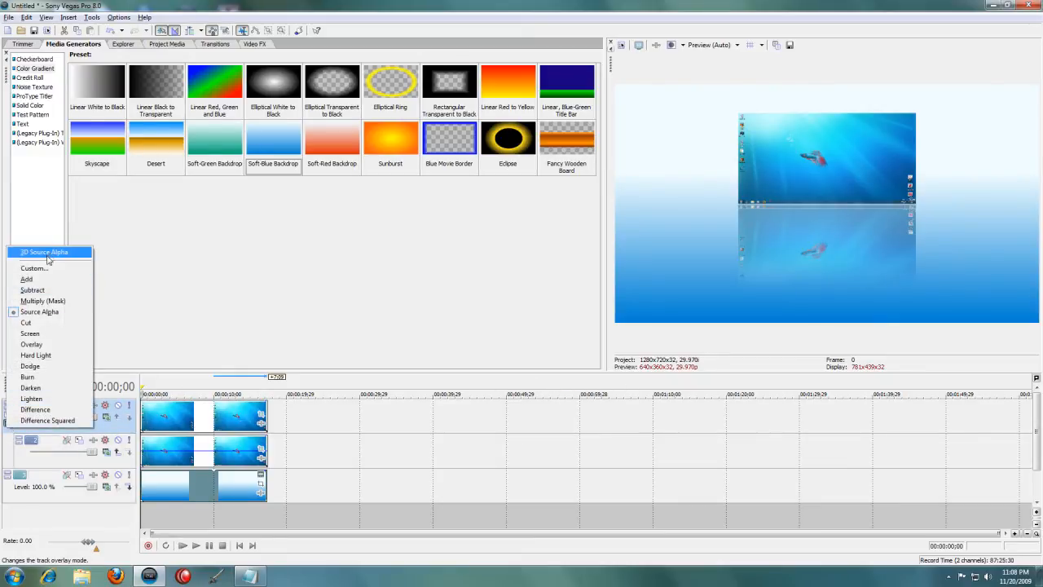
pyautogui.click(54, 267)
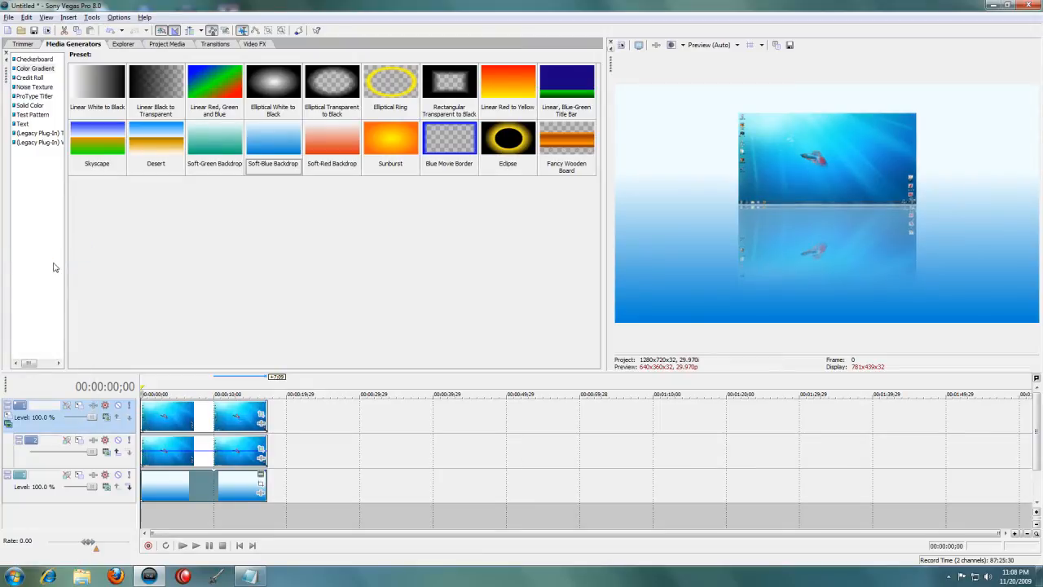
pyautogui.click(8, 406)
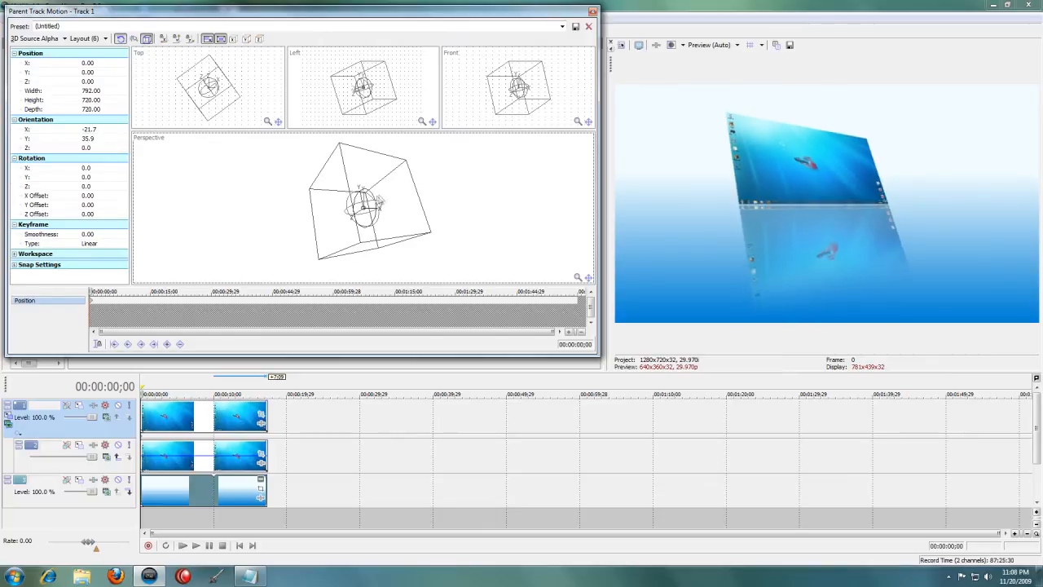
pyautogui.moveTo(367, 200); pyautogui.dragTo(350, 204)
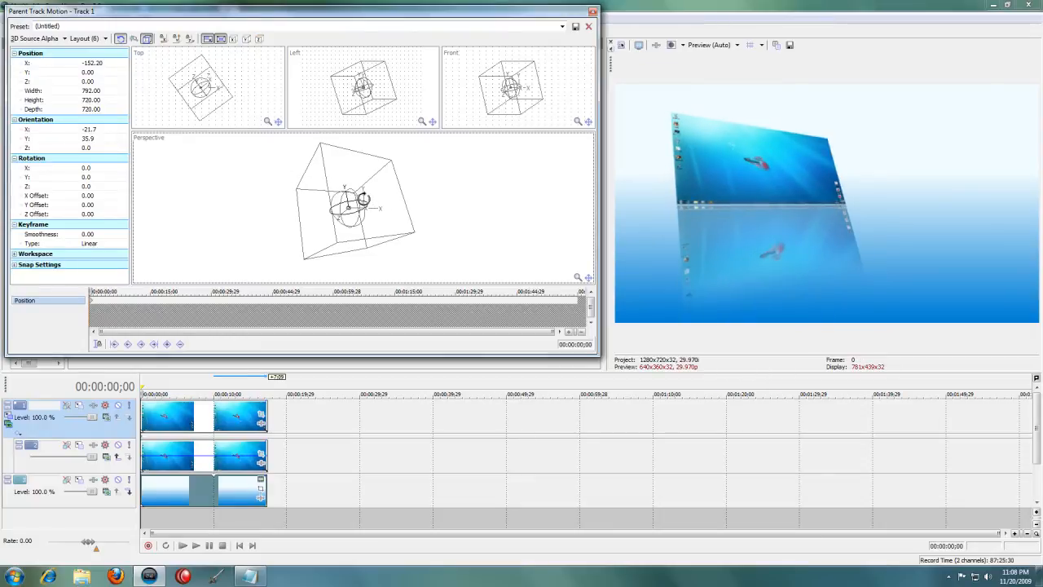
pyautogui.moveTo(358, 200); pyautogui.dragTo(355, 200)
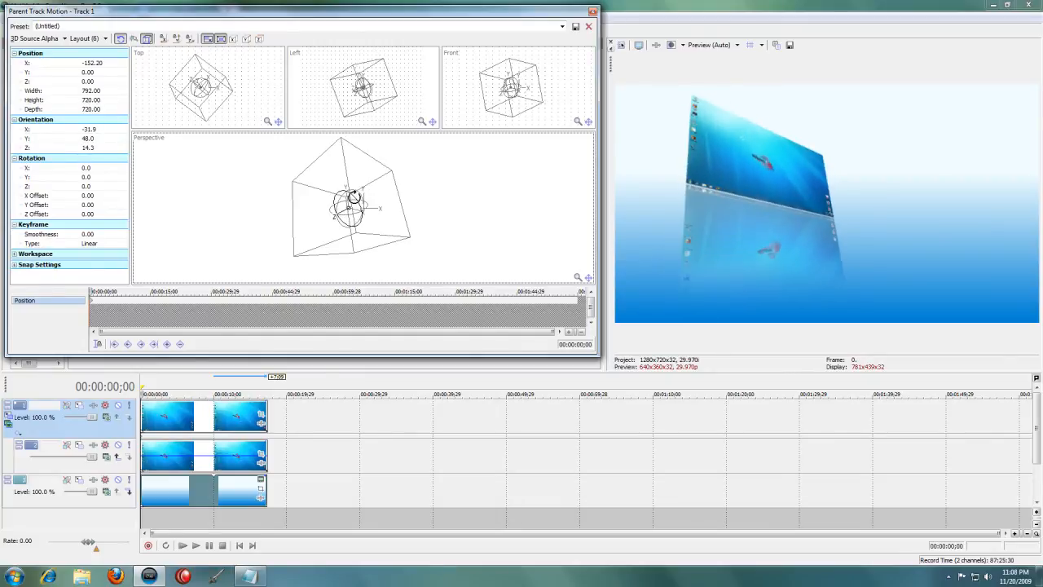
pyautogui.moveTo(351, 204); pyautogui.dragTo(346, 199)
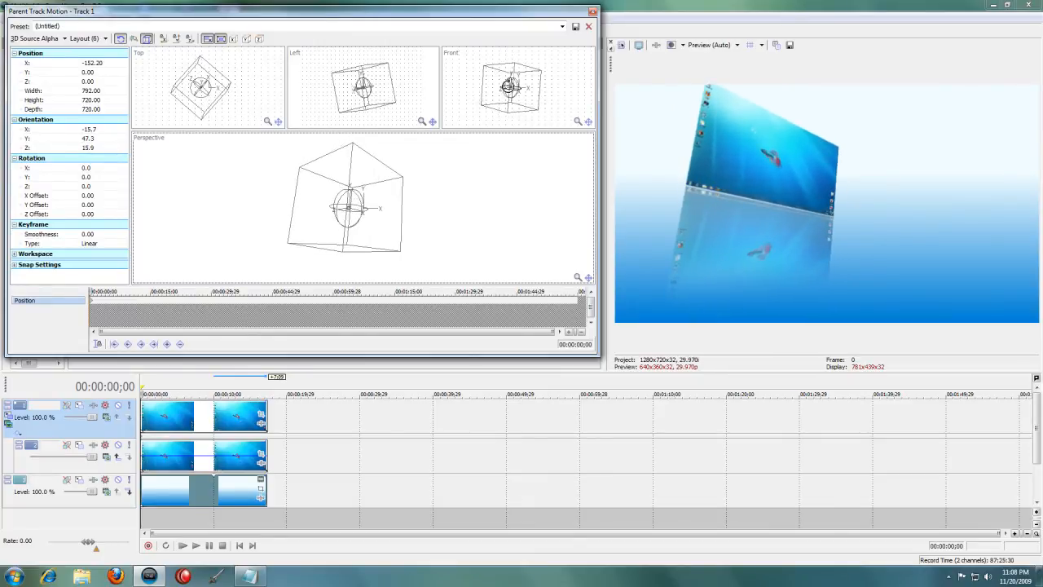
pyautogui.click(585, 26)
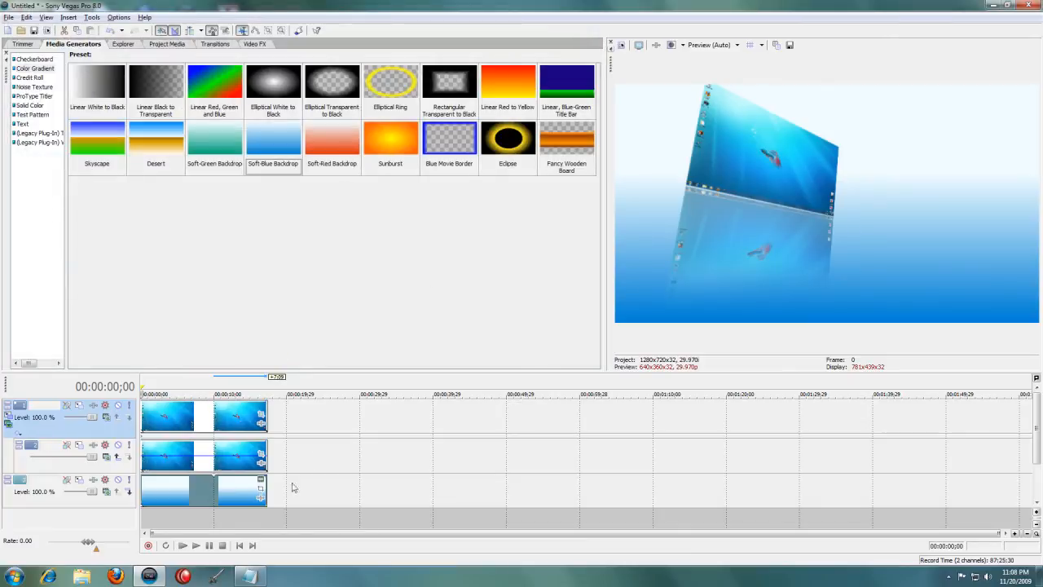